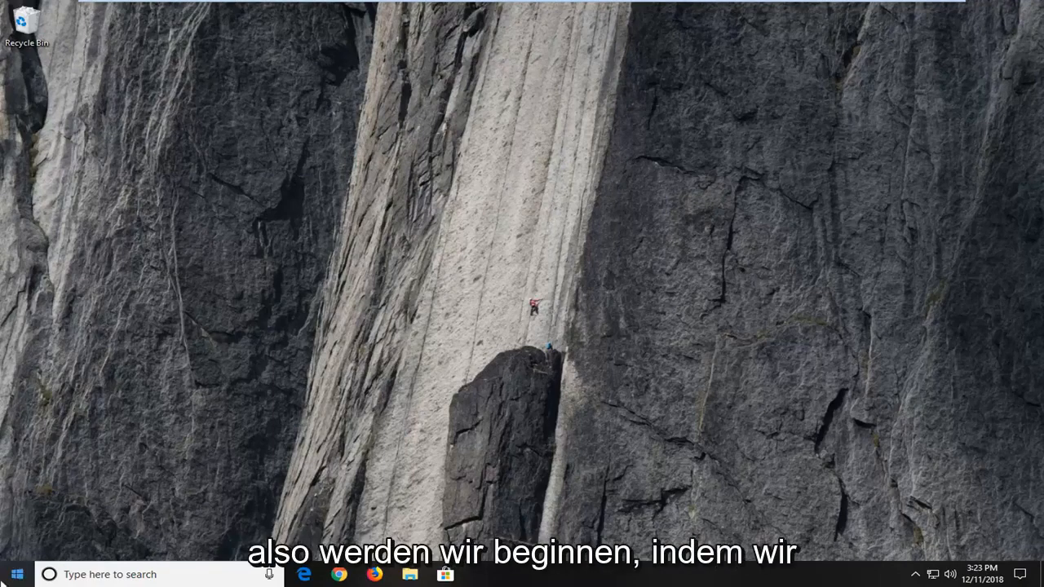
Search the taskbar for "device manager"
click(15, 574)
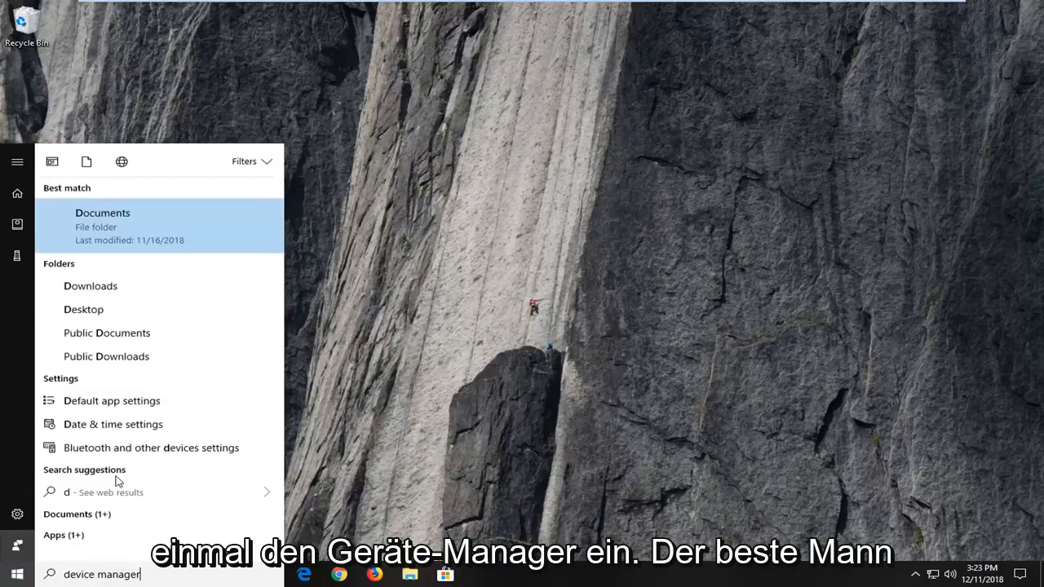
text(device manager)
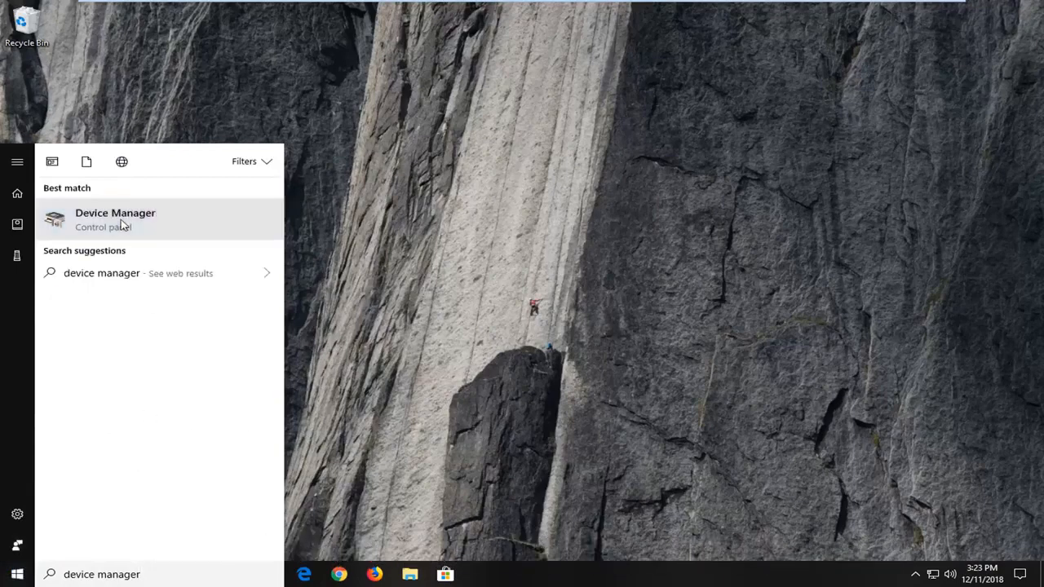
Launch Device Manager and right-click the VMware SVGA 3D display adapter
click(115, 219)
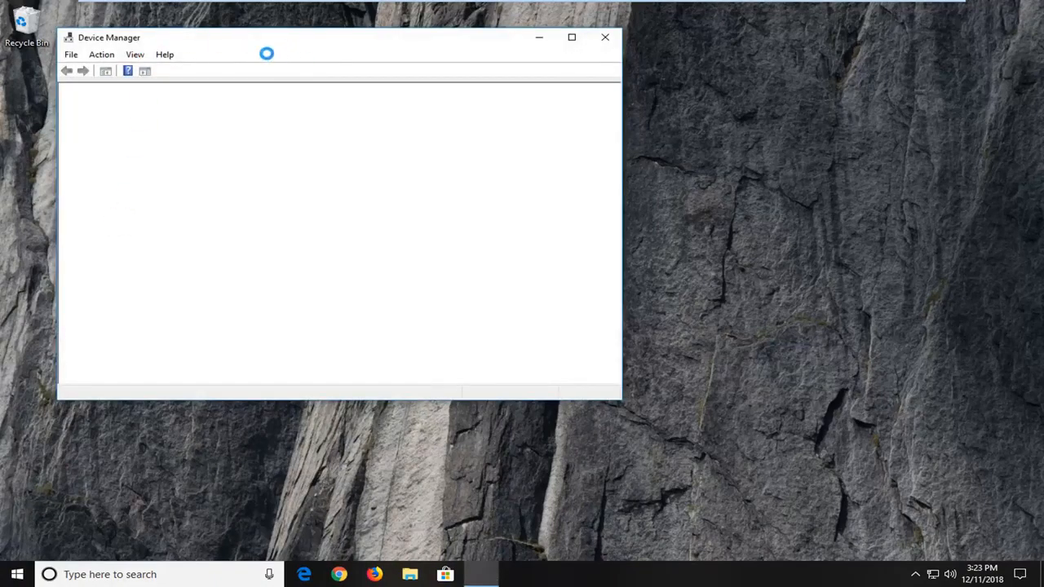
mouse_move(259, 39)
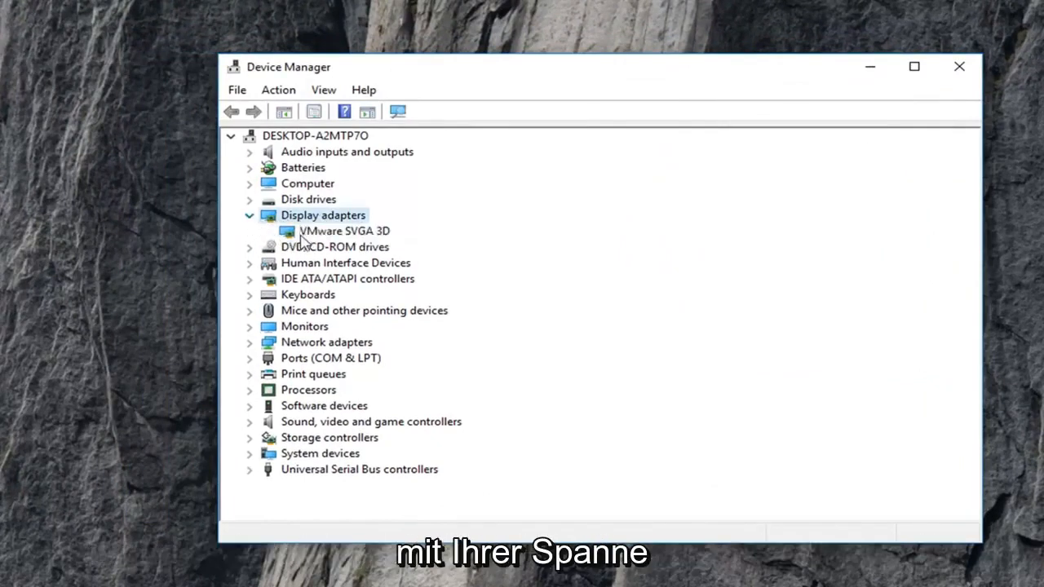
click(343, 231)
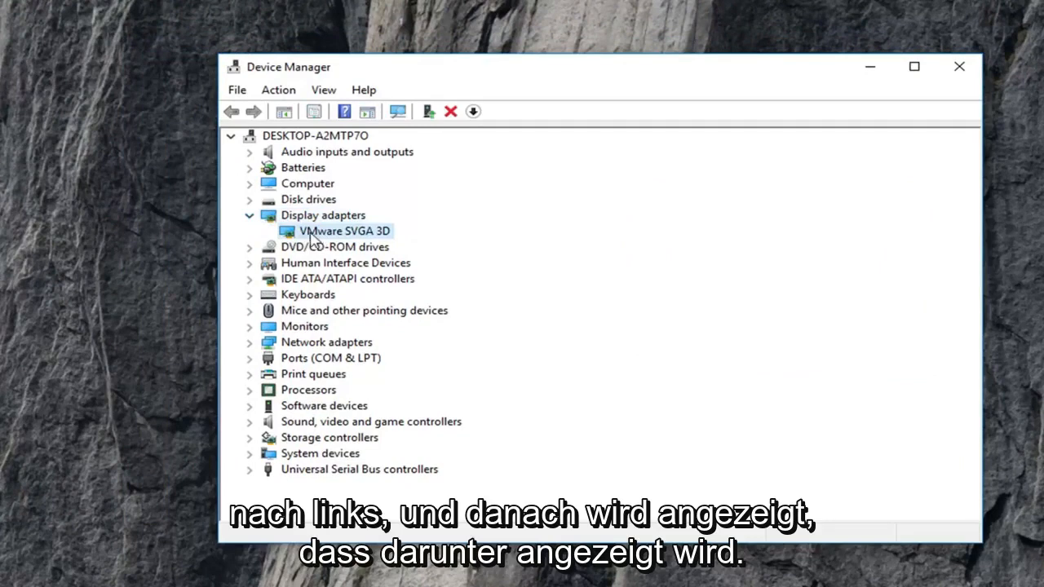
right_click(343, 231)
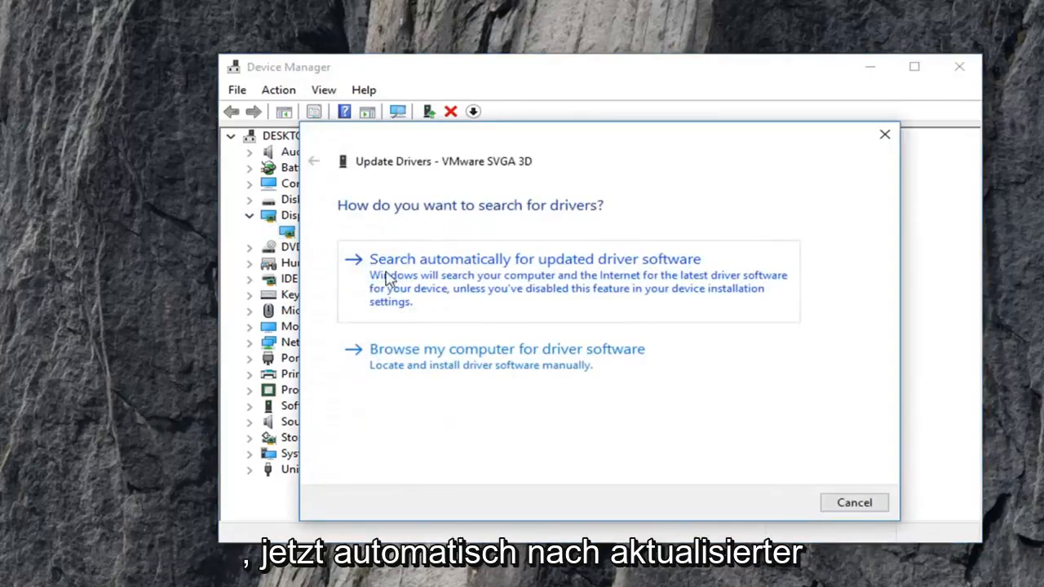
Search automatically for an updated VMware SVGA 3D driver
click(535, 259)
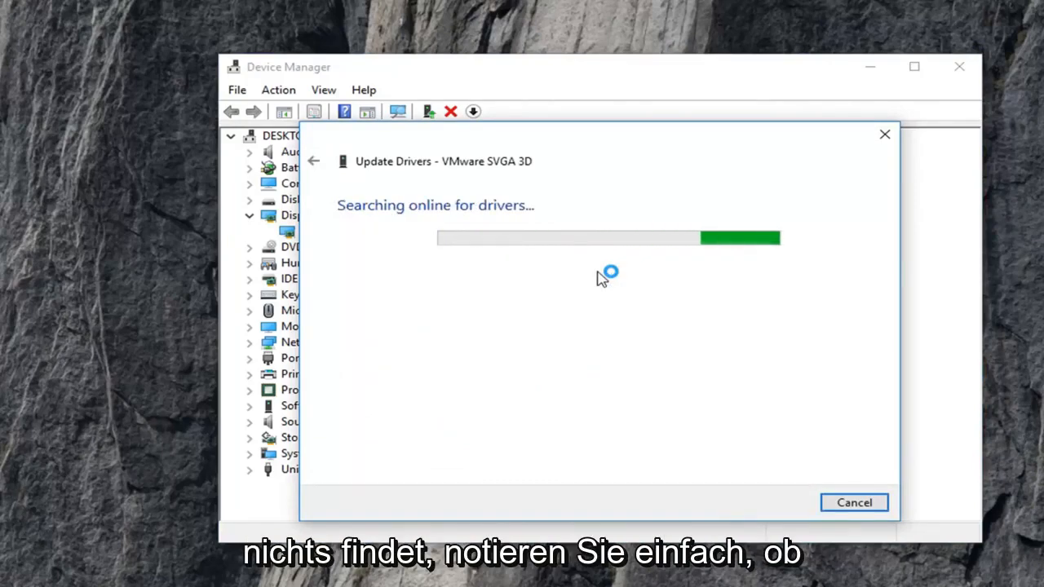
mouse_move(424, 168)
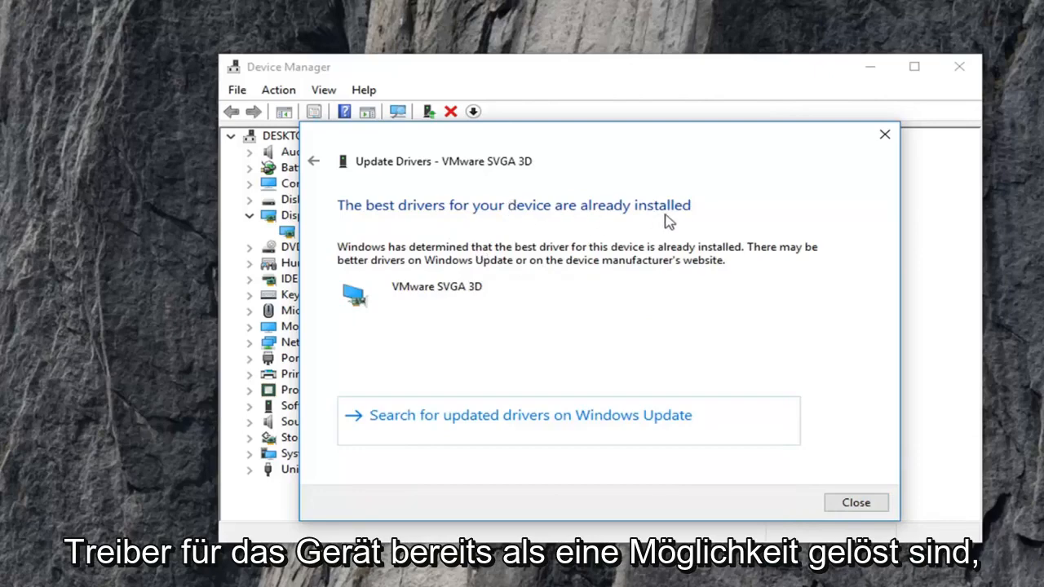
mouse_move(716, 481)
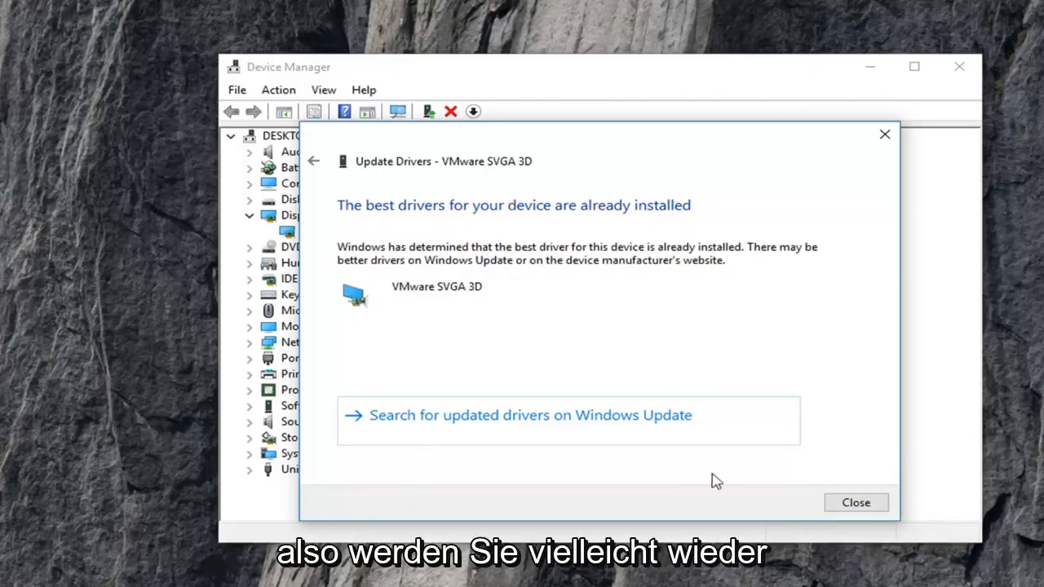
mouse_move(478, 292)
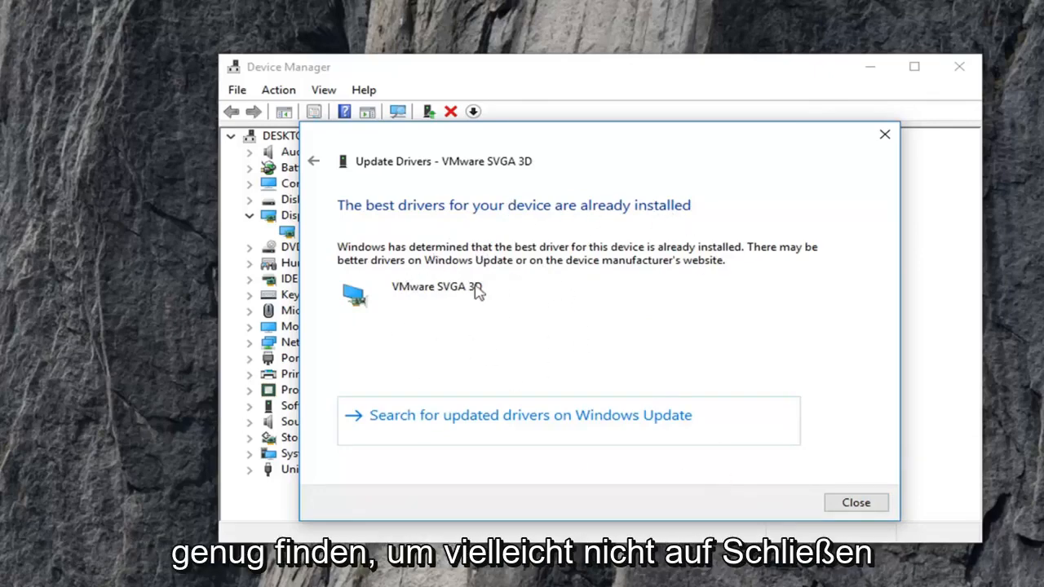
Close the 'best drivers already installed' result dialog
click(855, 502)
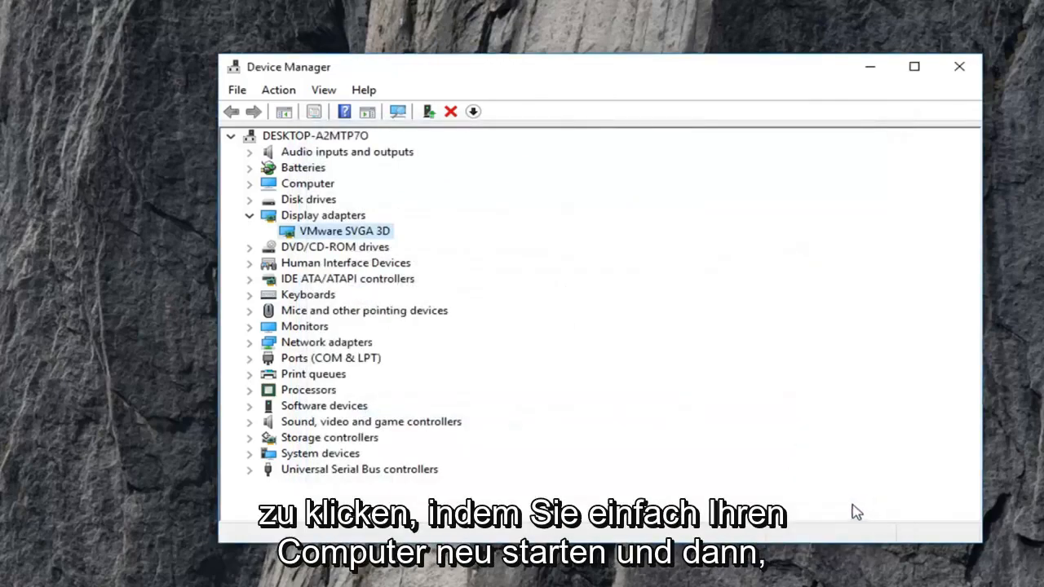
mouse_move(742, 443)
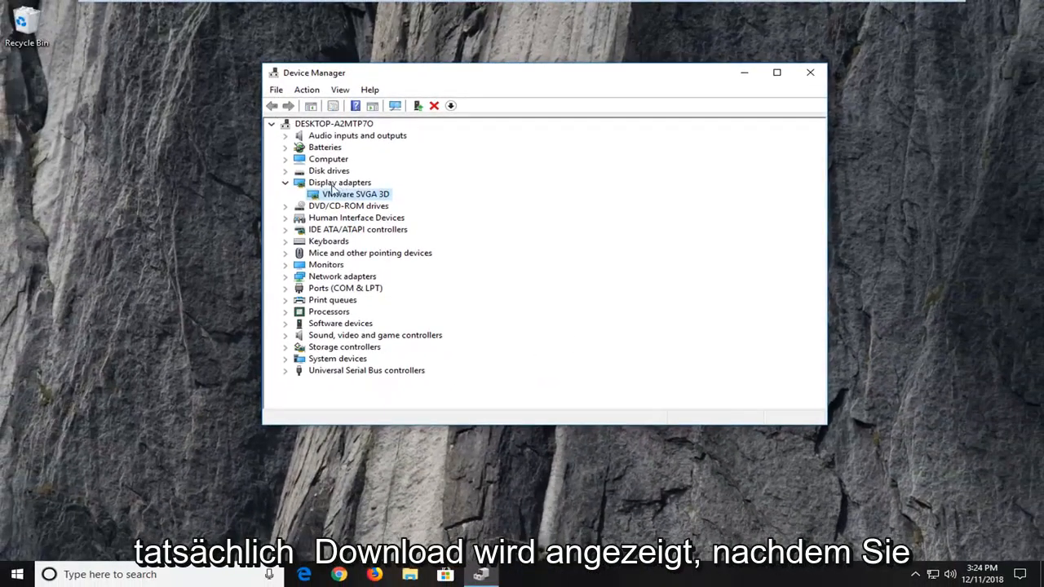
mouse_move(331, 228)
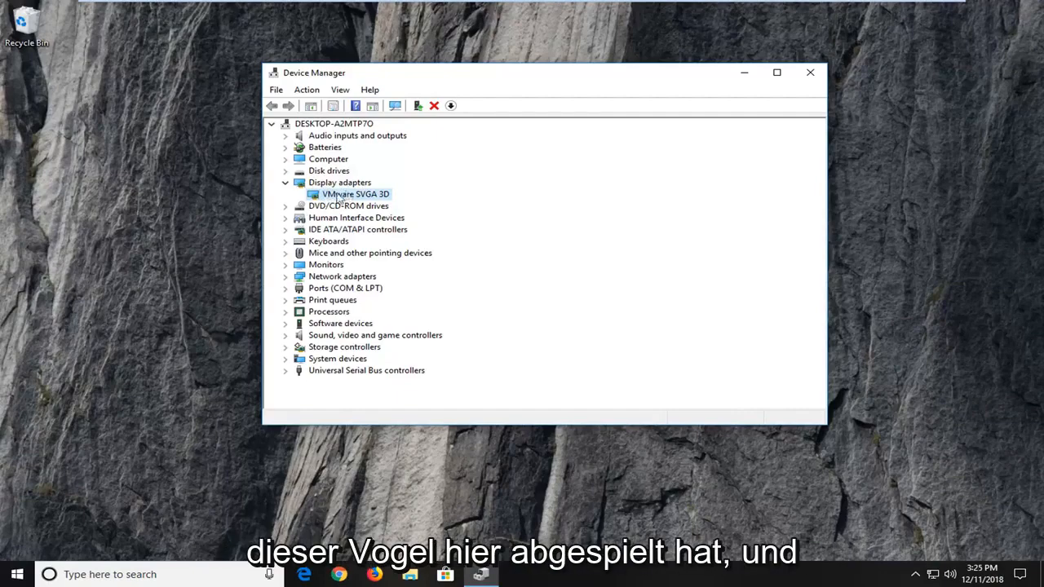
mouse_move(489, 206)
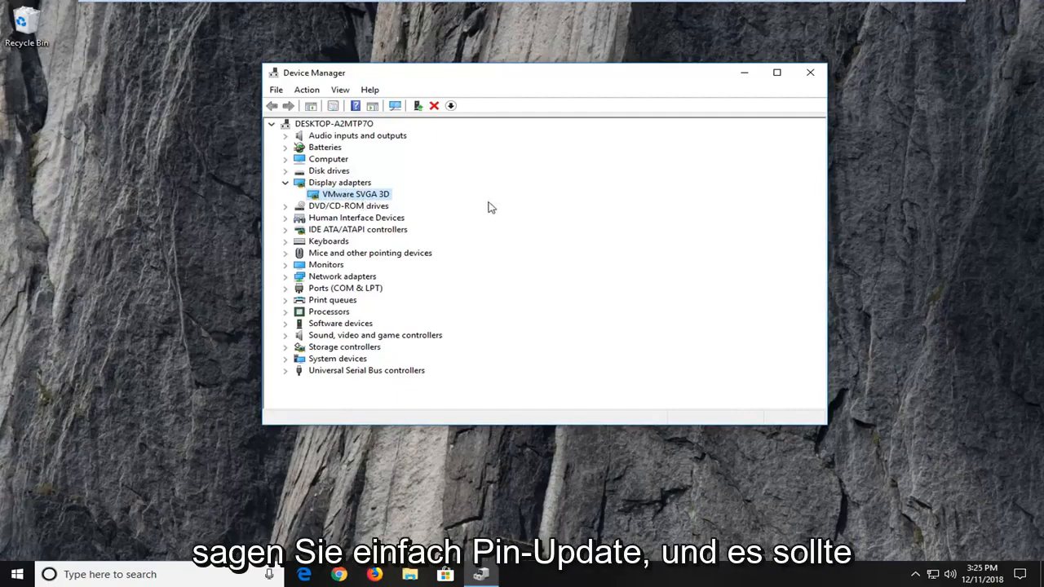
mouse_move(660, 253)
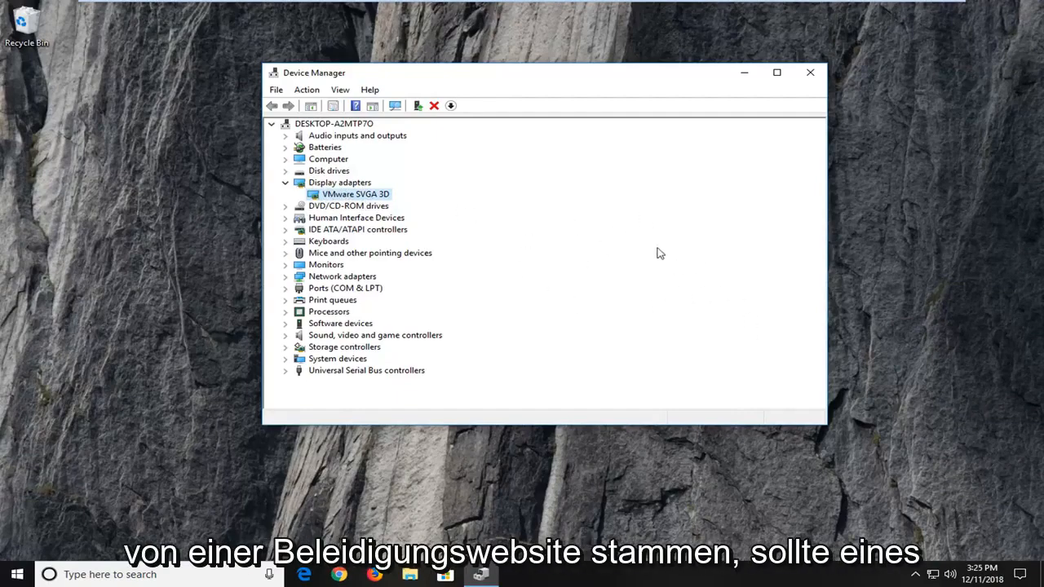
mouse_move(400, 245)
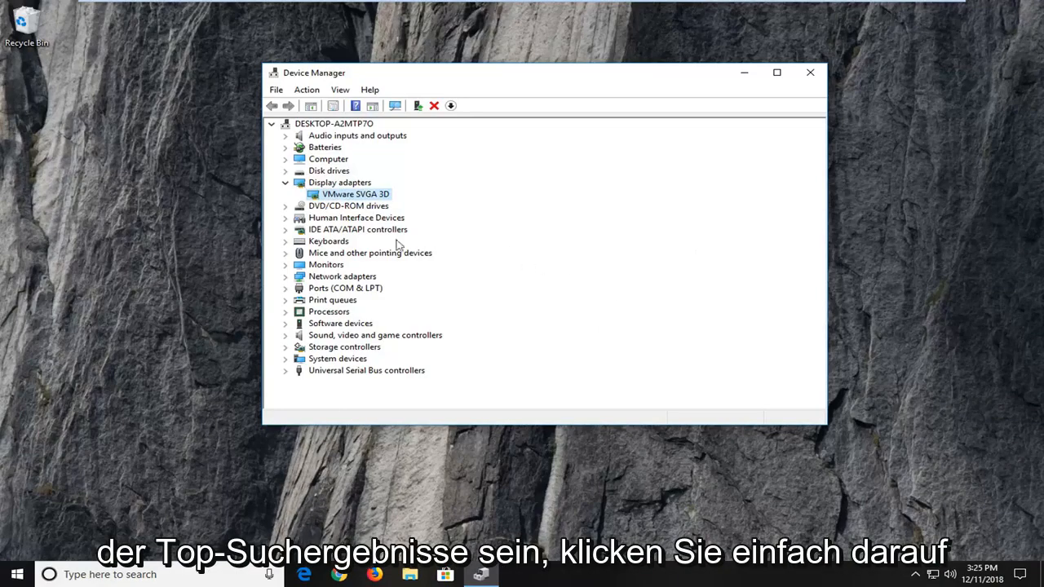